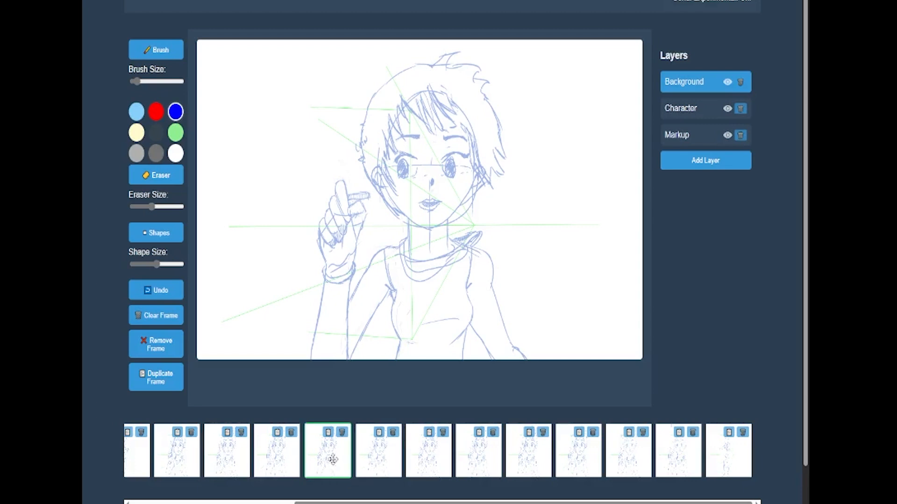
Step through later frame thumbnails to preview the hand gesture, returning to frame 1
click(377, 450)
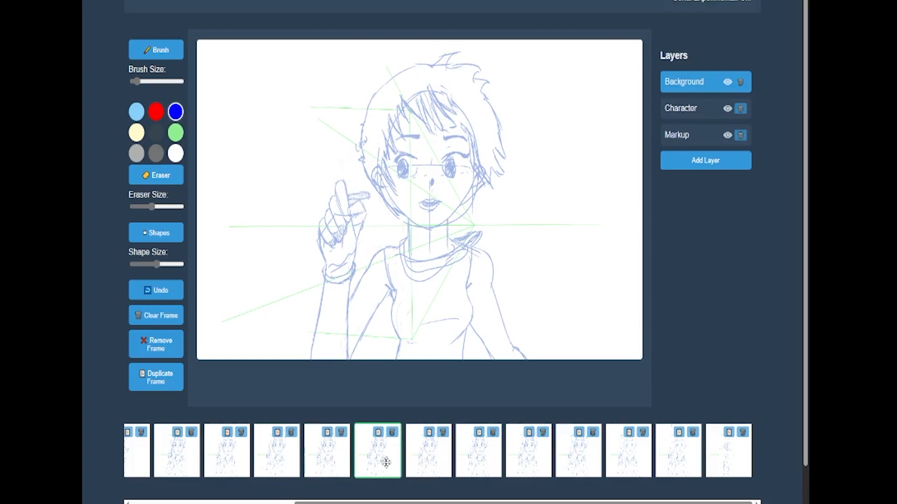
click(477, 451)
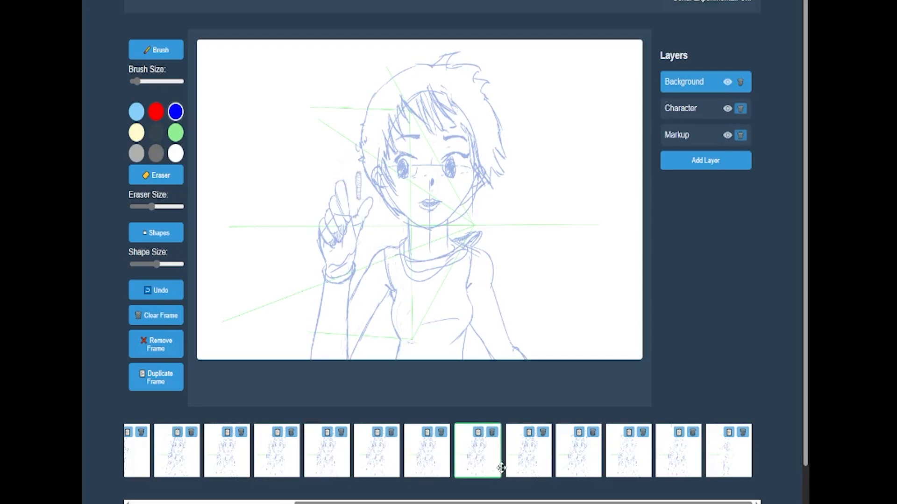
click(527, 451)
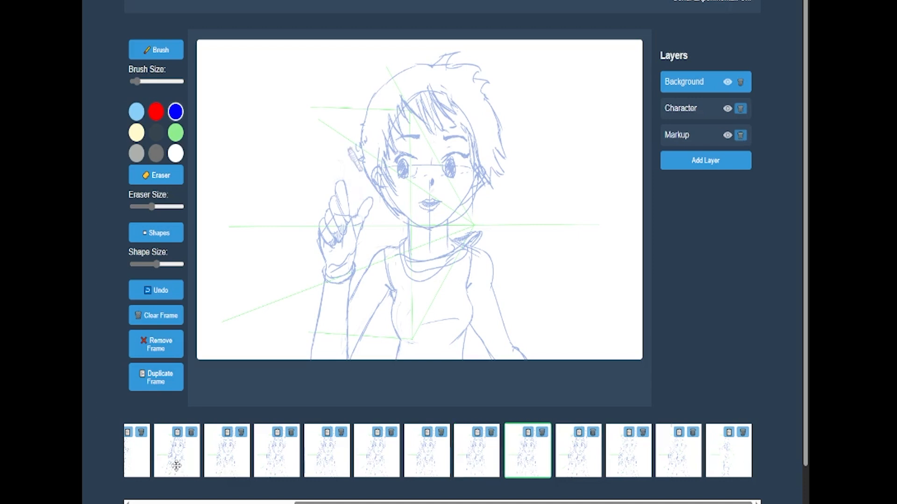
click(180, 450)
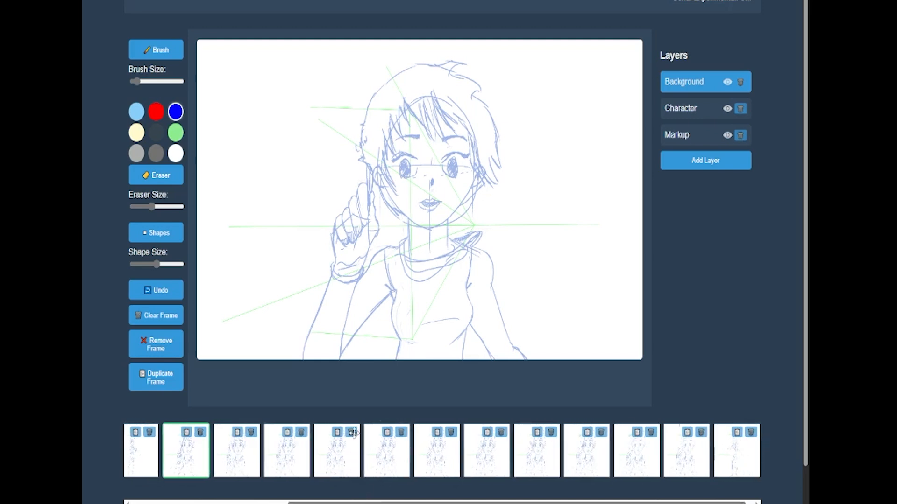
Add a new layer named 'frame #' above the Markup layer
click(680, 134)
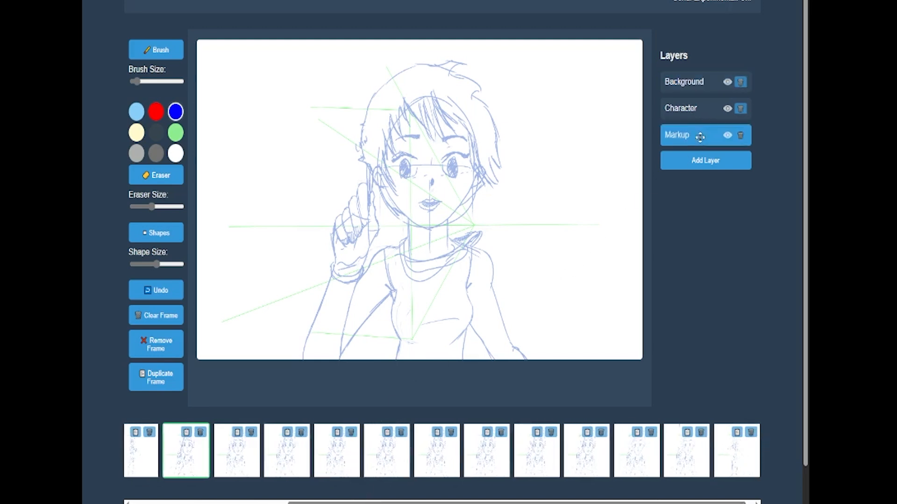
click(704, 160)
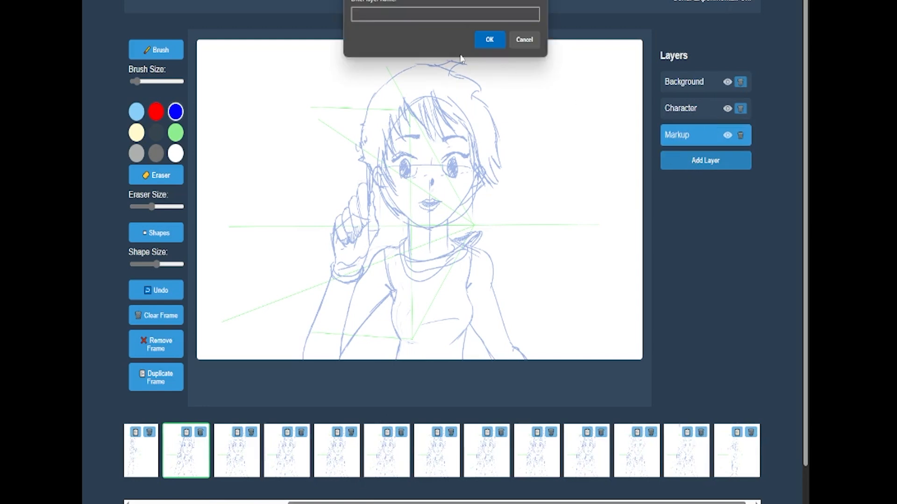
text(frame)
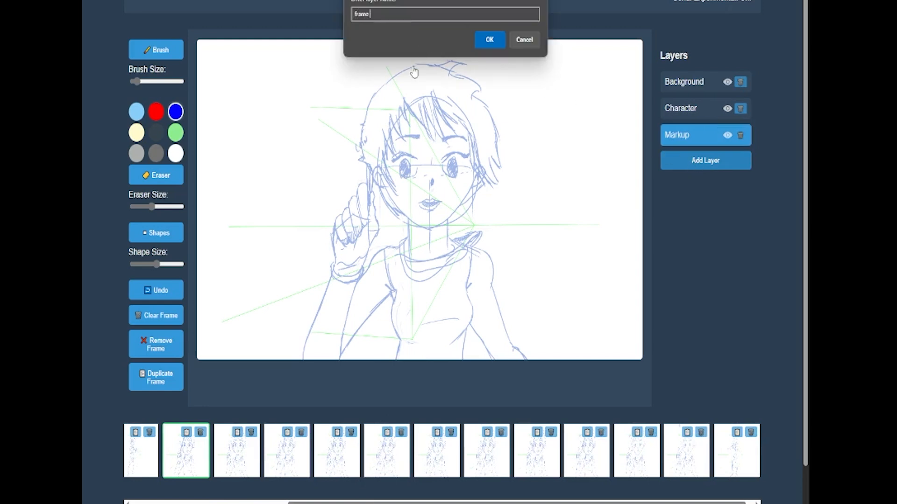
text(#)
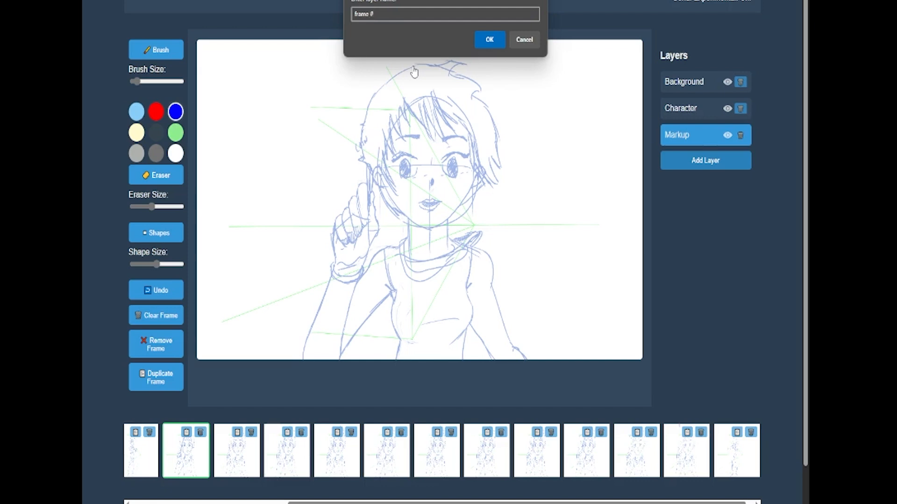
click(488, 39)
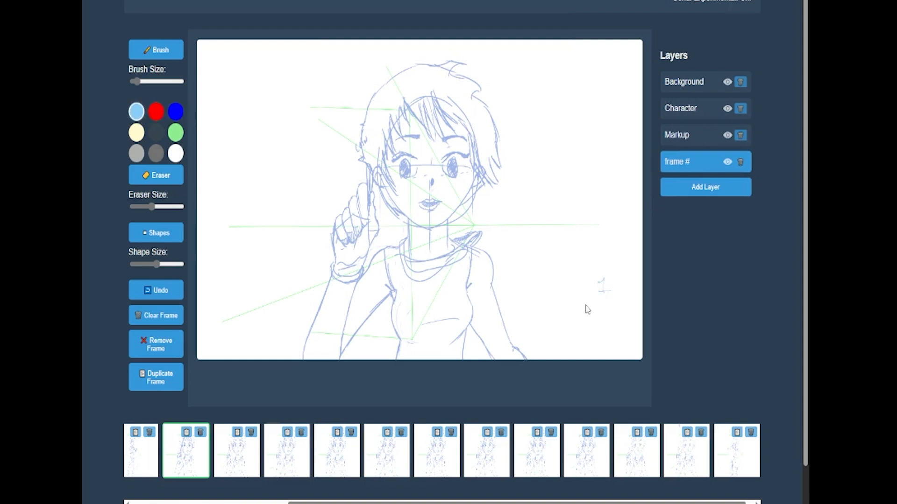
Brush handwritten numbers 2 through 12 into the lower-right corner of each frame
click(235, 451)
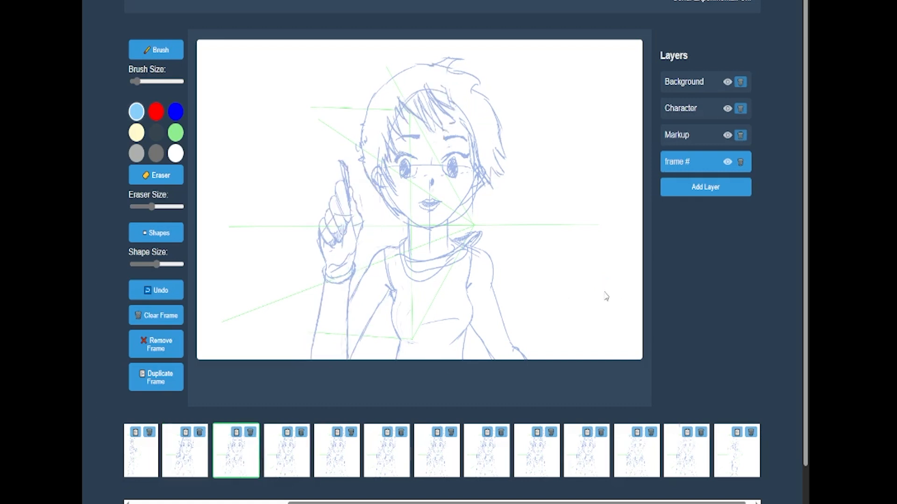
click(285, 451)
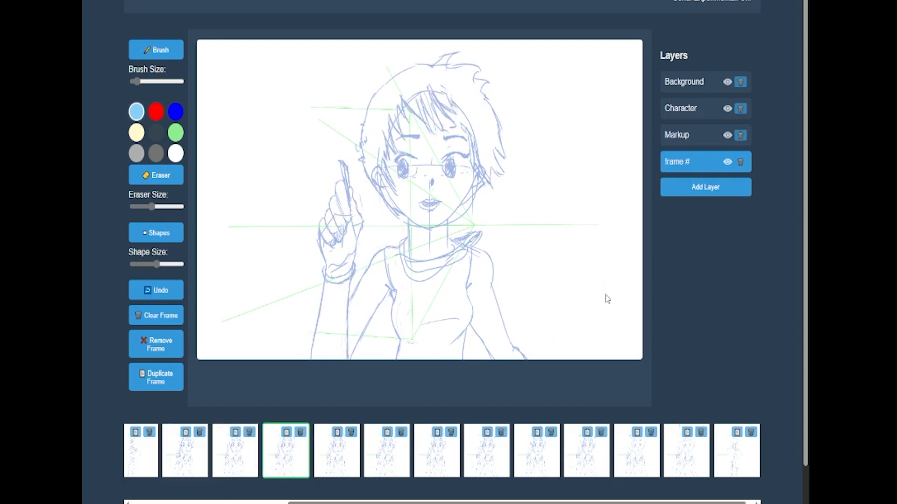
click(335, 450)
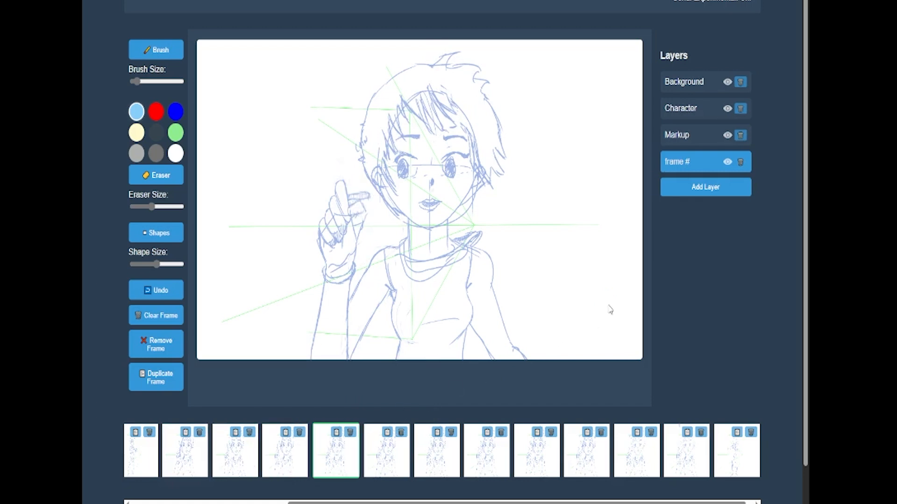
click(386, 450)
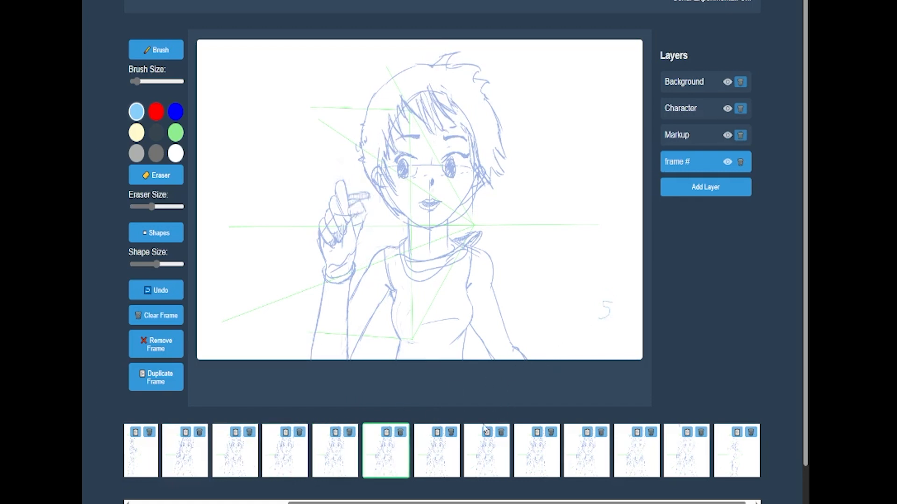
click(435, 450)
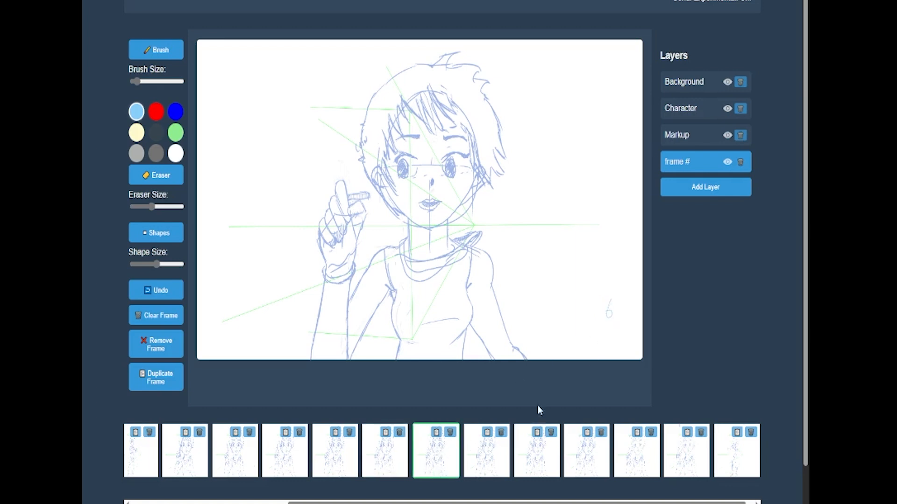
click(486, 450)
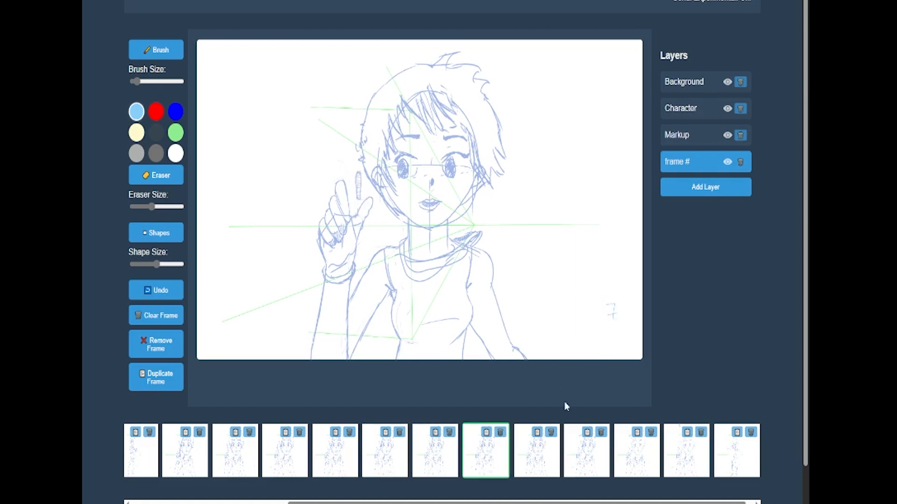
click(536, 450)
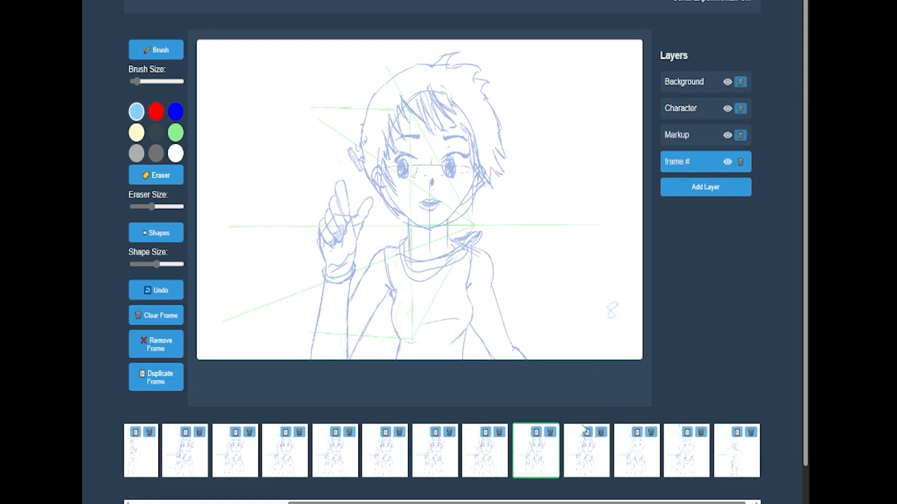
click(585, 449)
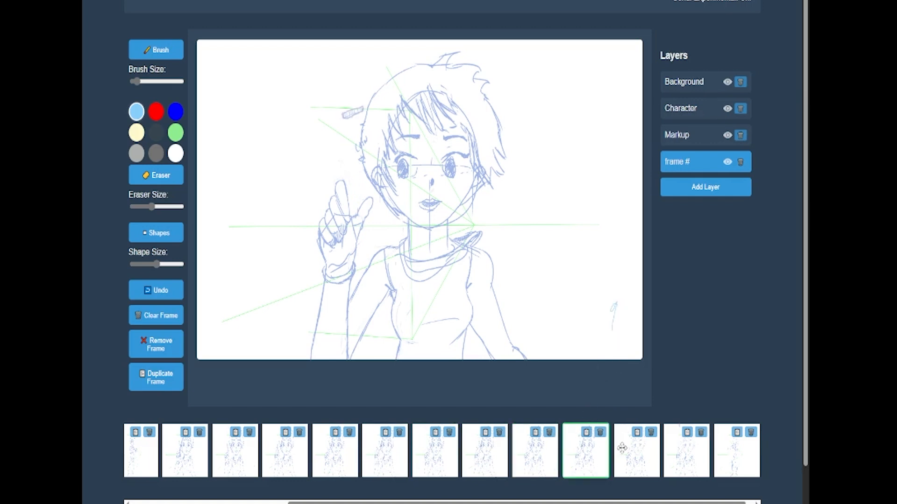
click(635, 450)
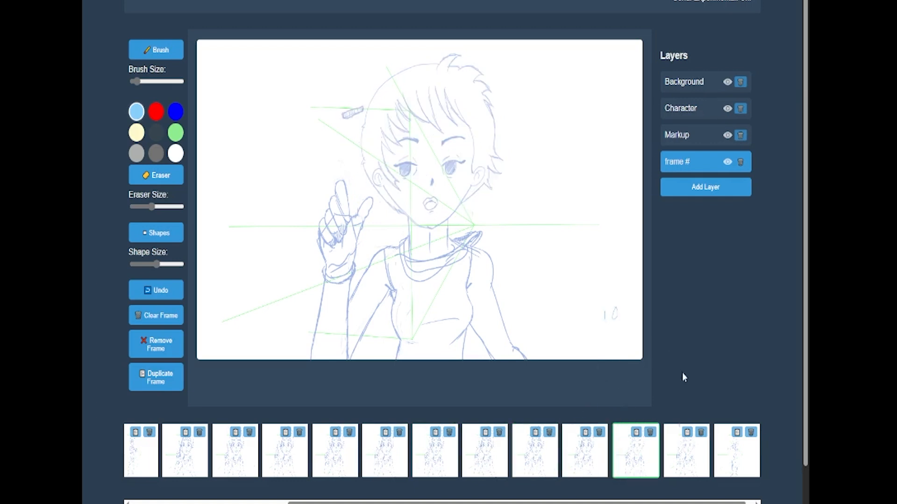
click(685, 451)
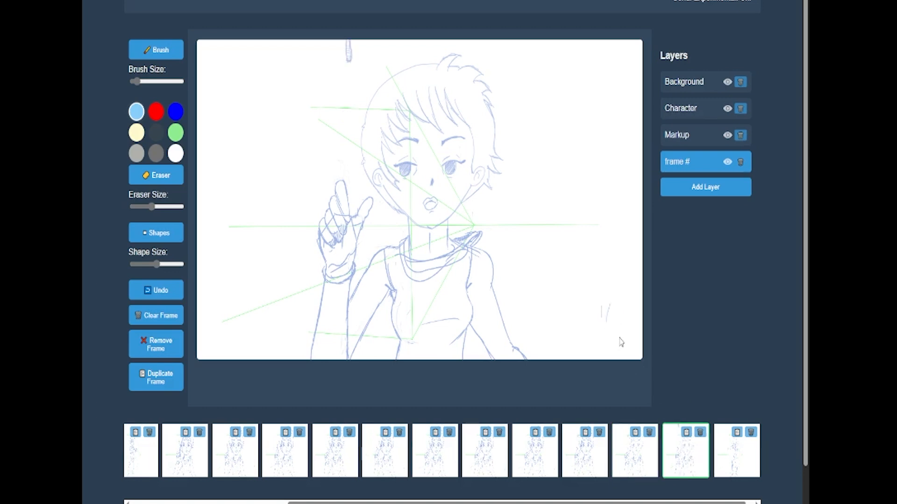
click(735, 450)
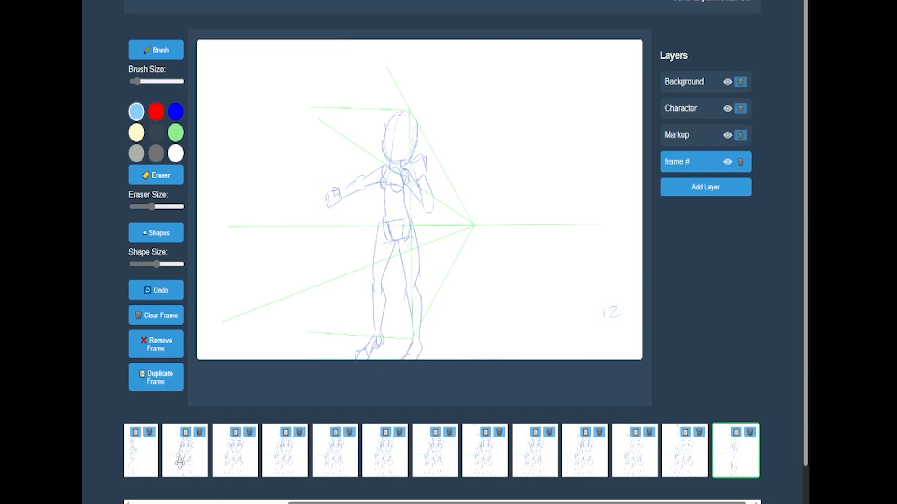
Check the written numbers on frames 1, 3, 5 and 7
click(184, 450)
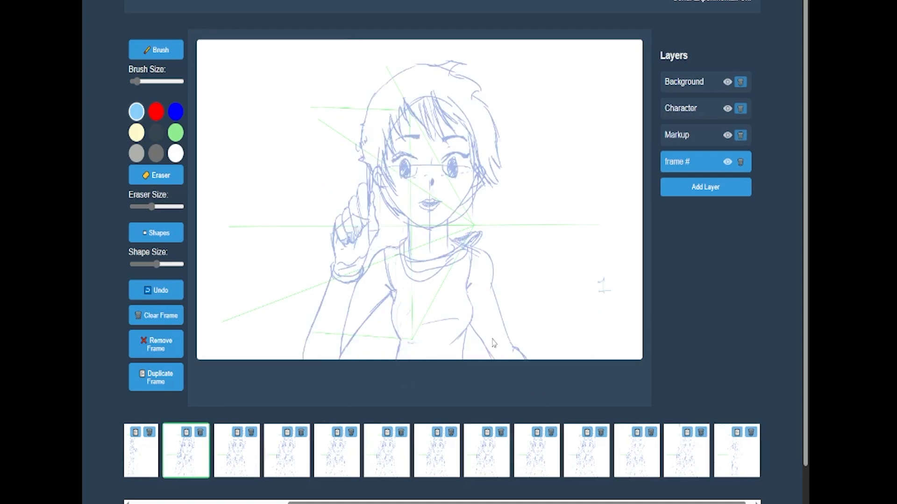
click(286, 451)
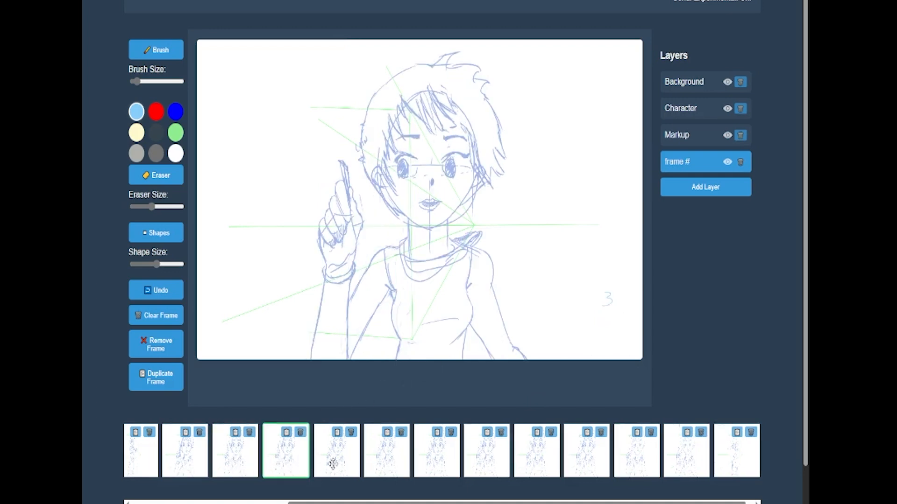
click(386, 451)
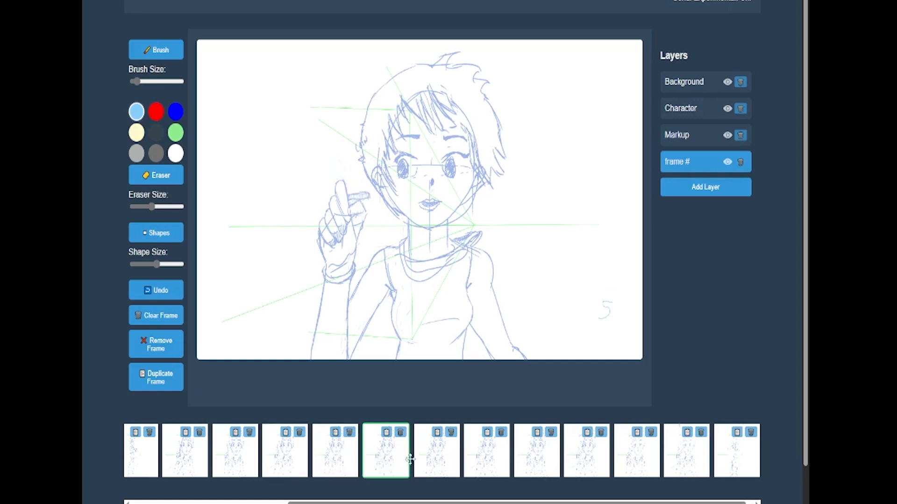
click(486, 450)
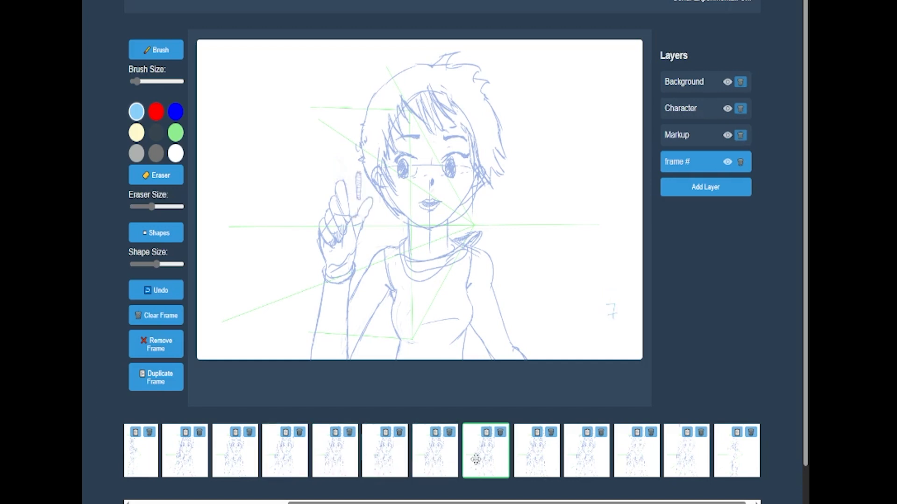
Step back through frames 6 and 4 to frame 5 and make Character the active layer
click(435, 450)
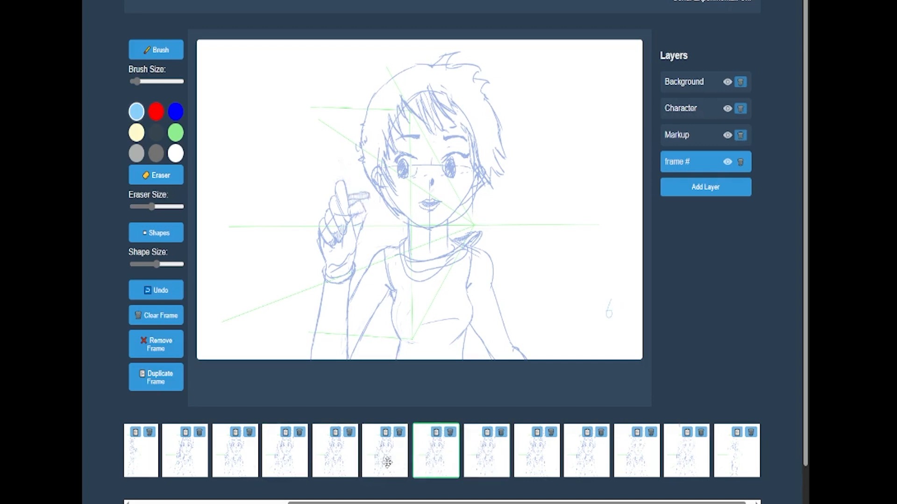
click(335, 450)
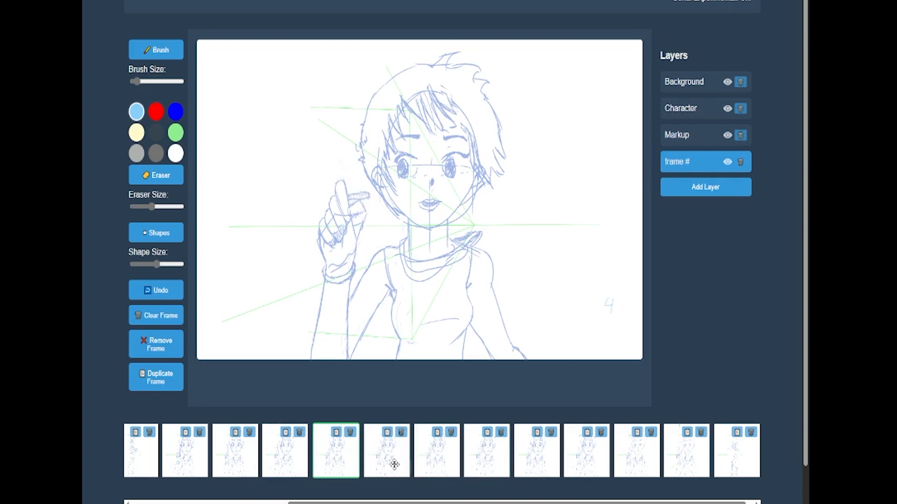
click(386, 450)
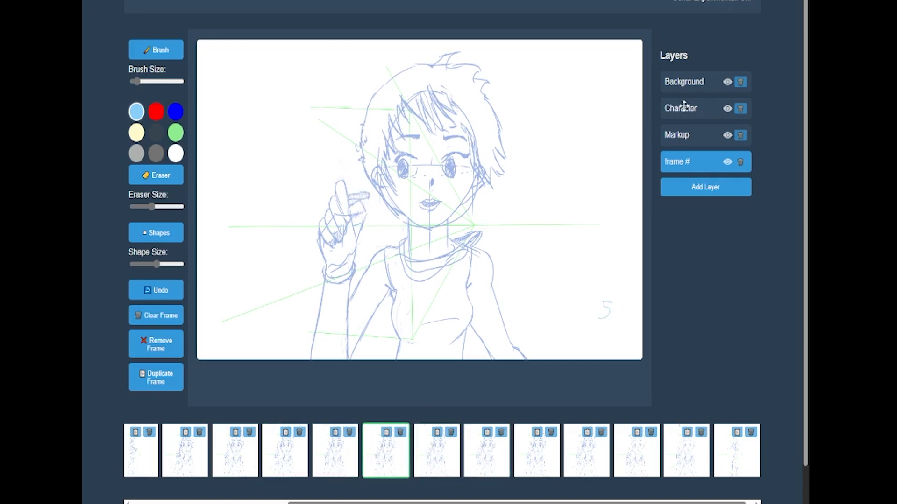
click(681, 108)
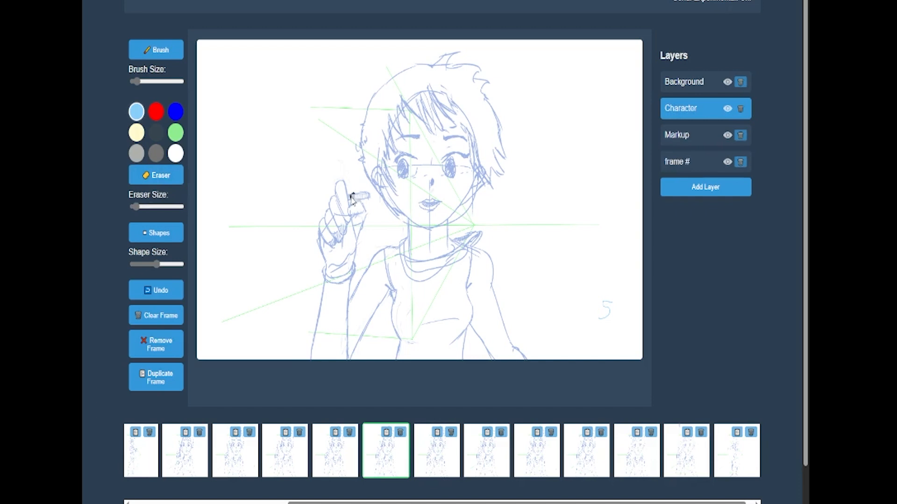
mouse_move(355, 219)
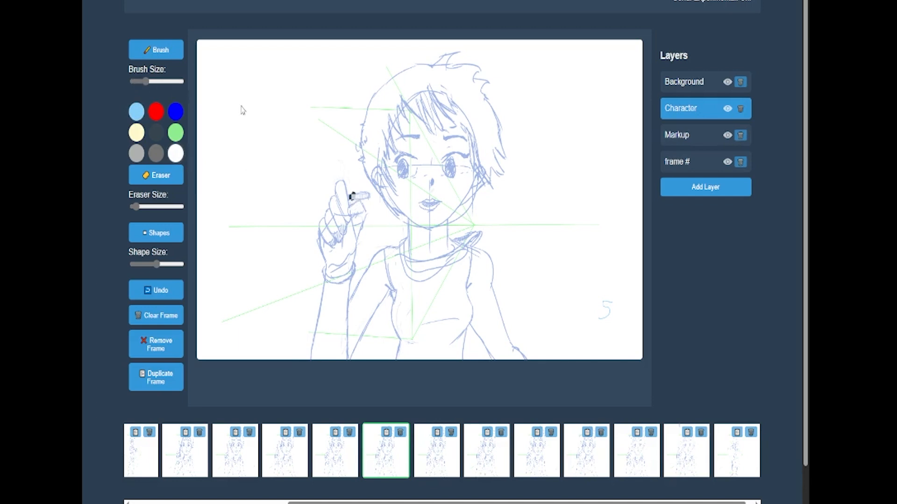
mouse_move(363, 202)
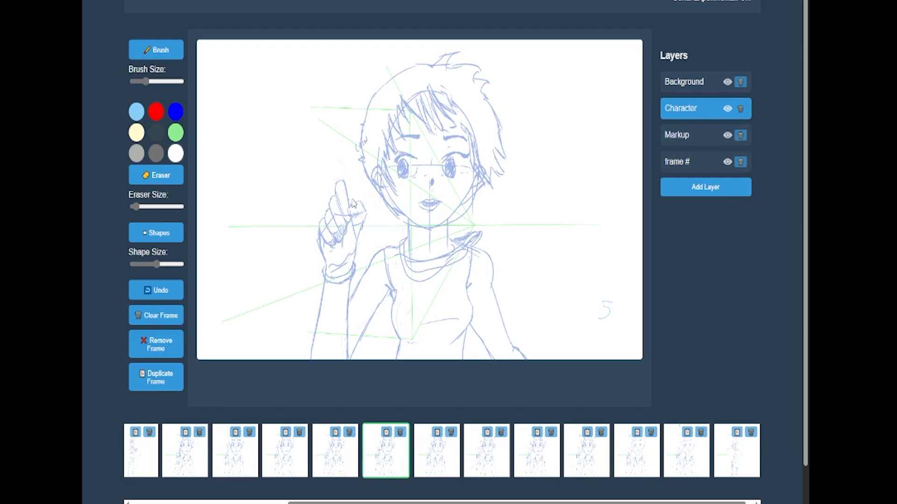
Erase frame 5's sideways finger and redraw it pointing straight up on the Character layer
click(136, 111)
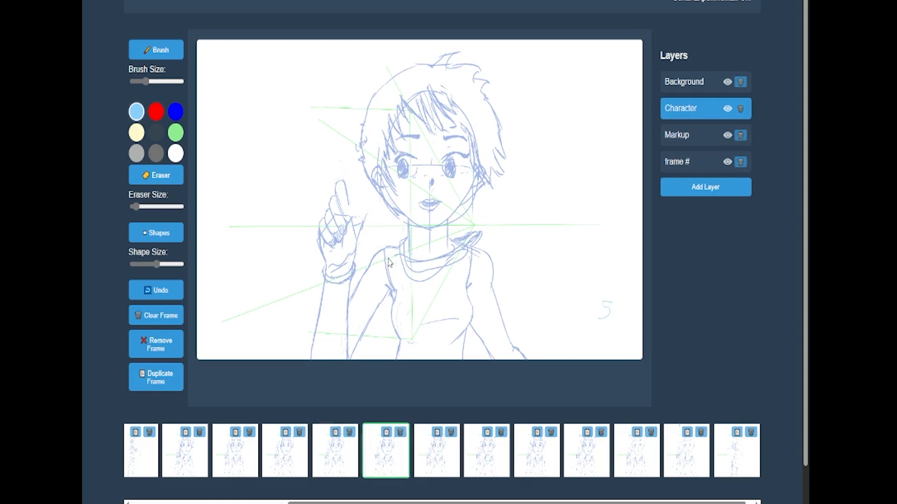
Compare frame 5's finger against frames 4 and 6, then lower the brush size for finer strokes
click(336, 450)
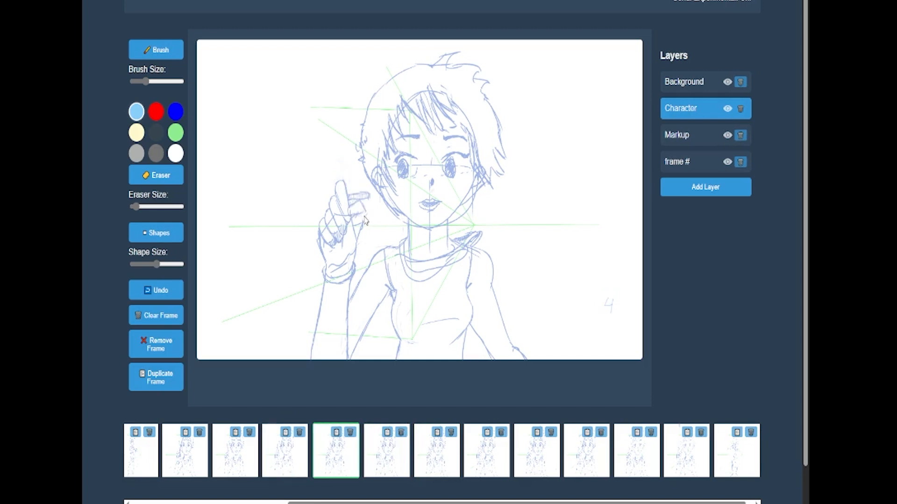
click(436, 450)
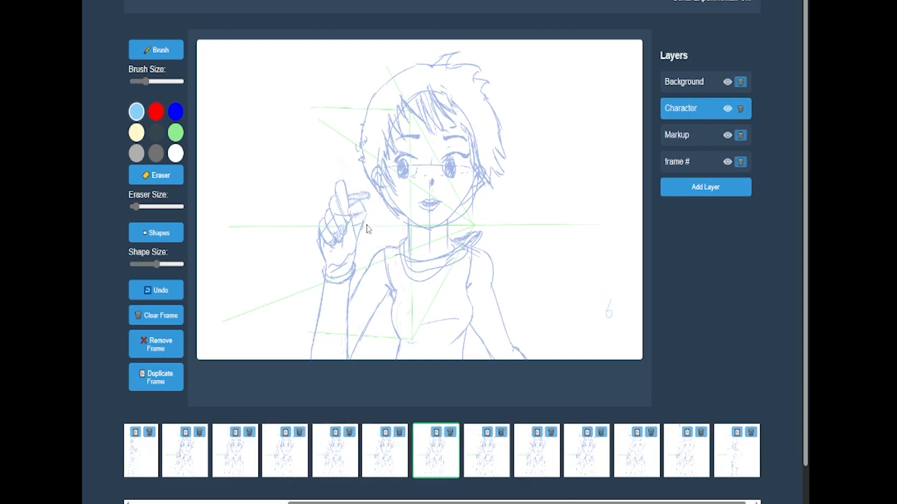
click(385, 450)
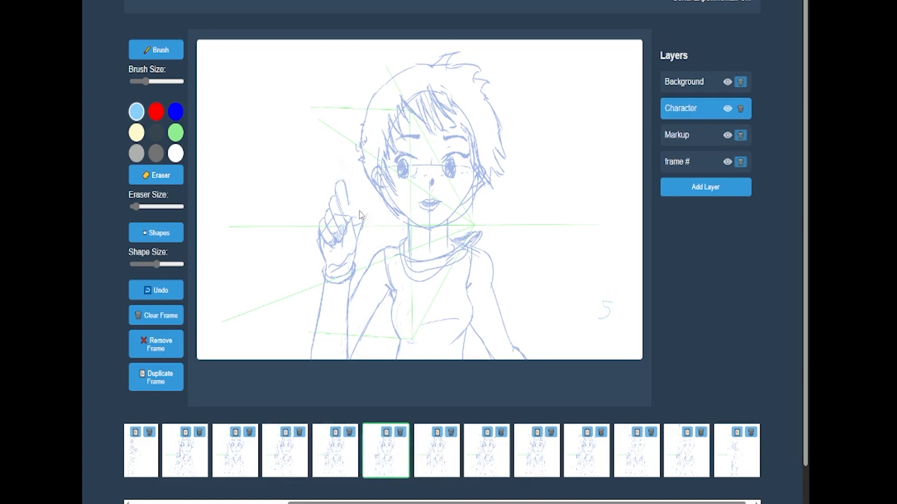
click(352, 215)
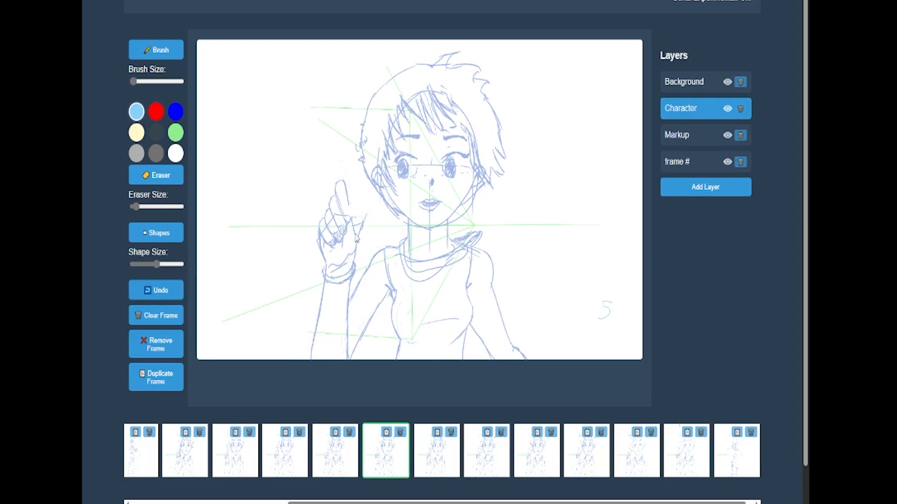
mouse_move(361, 211)
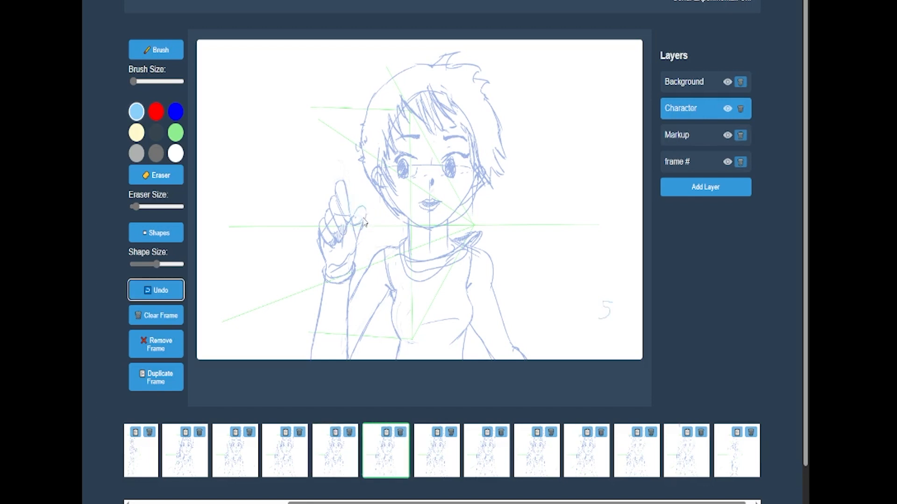
Recheck against frame 4, undo a stroke and retouch the upright finger on frame 5
click(335, 450)
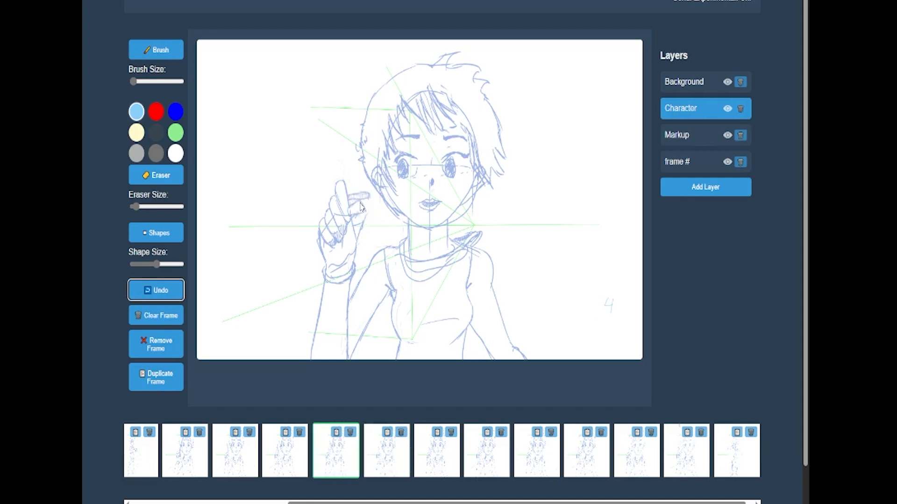
click(385, 450)
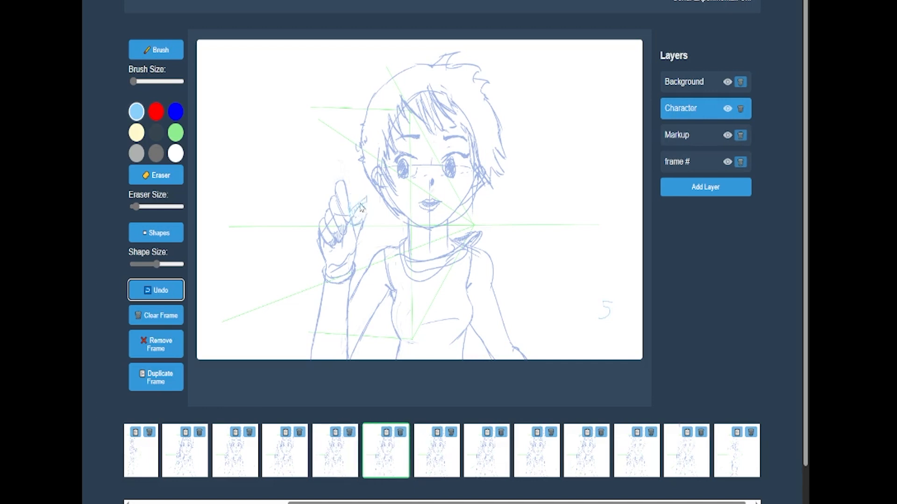
click(156, 289)
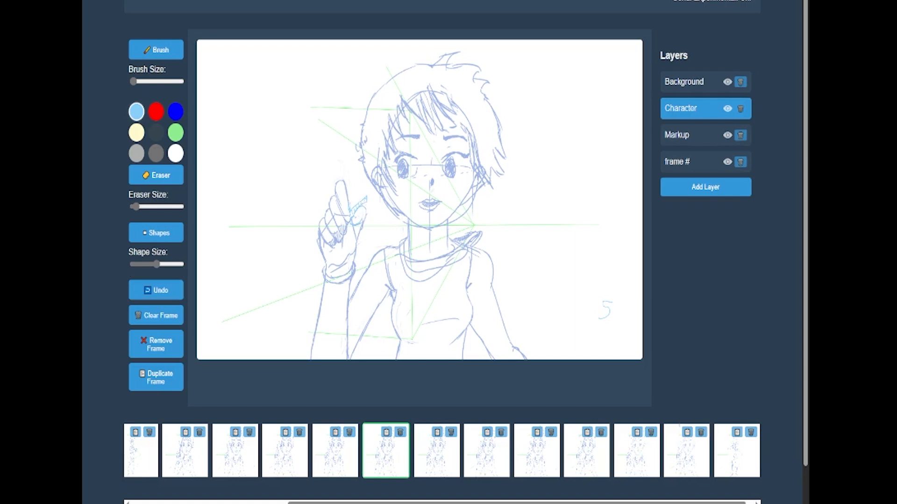
Flip between frames 1, 12, 7, 9 and 3 to review the retouched animation, ending on frame 12
click(141, 450)
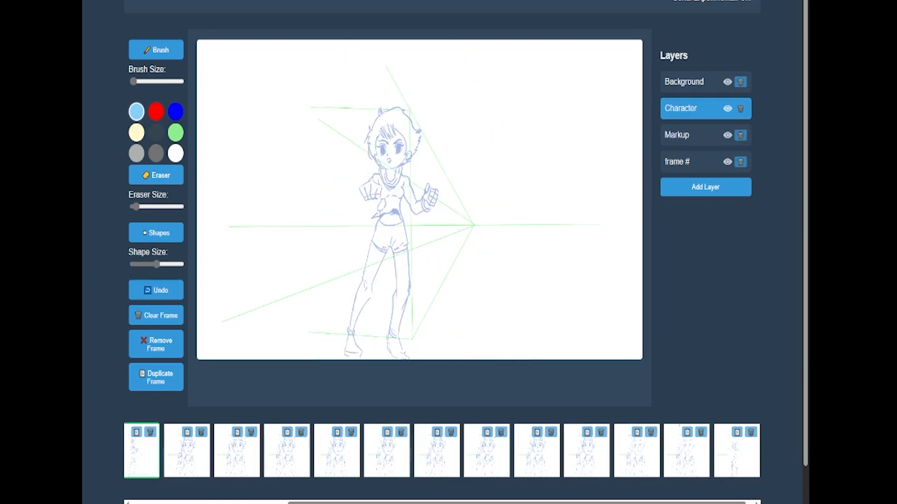
click(735, 450)
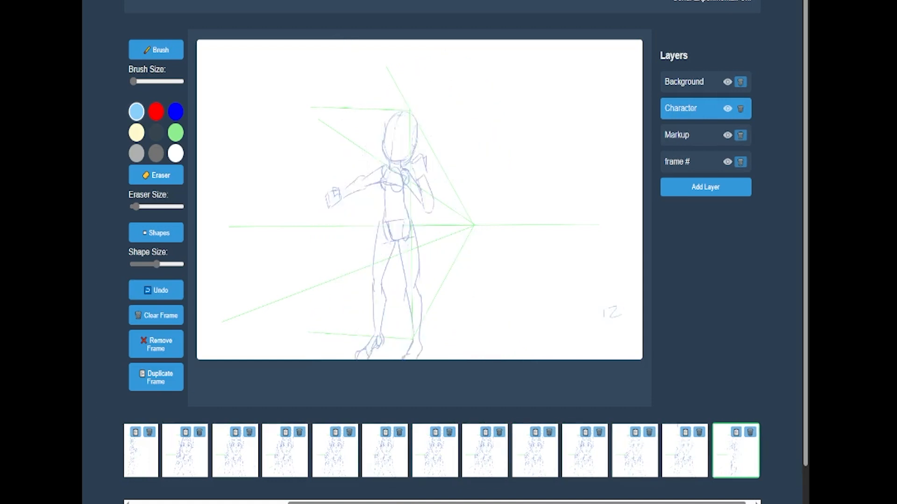
click(485, 450)
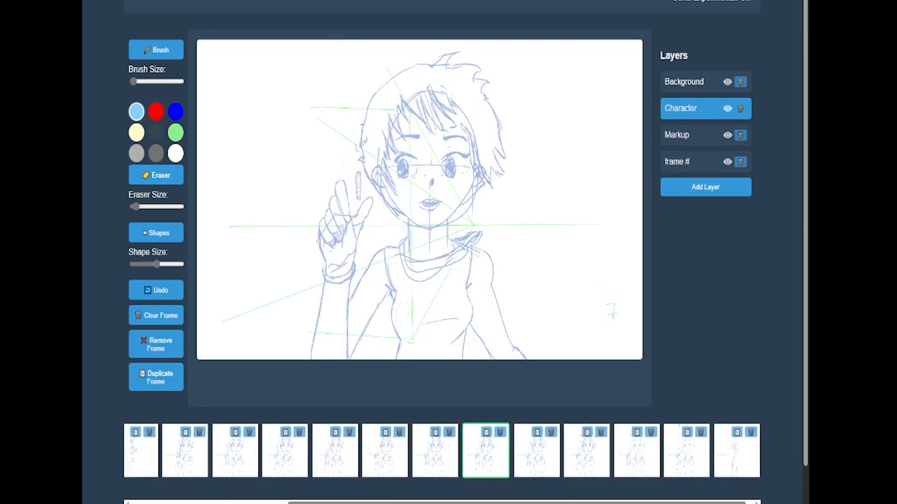
click(236, 450)
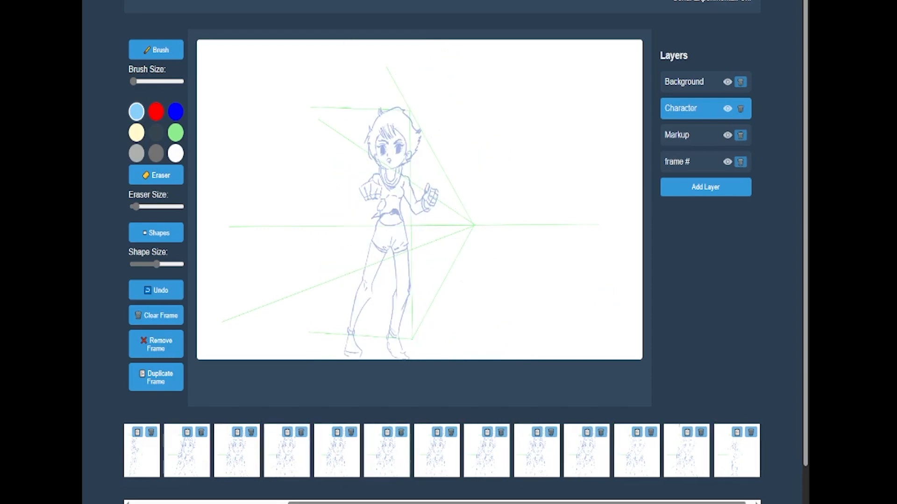
click(584, 451)
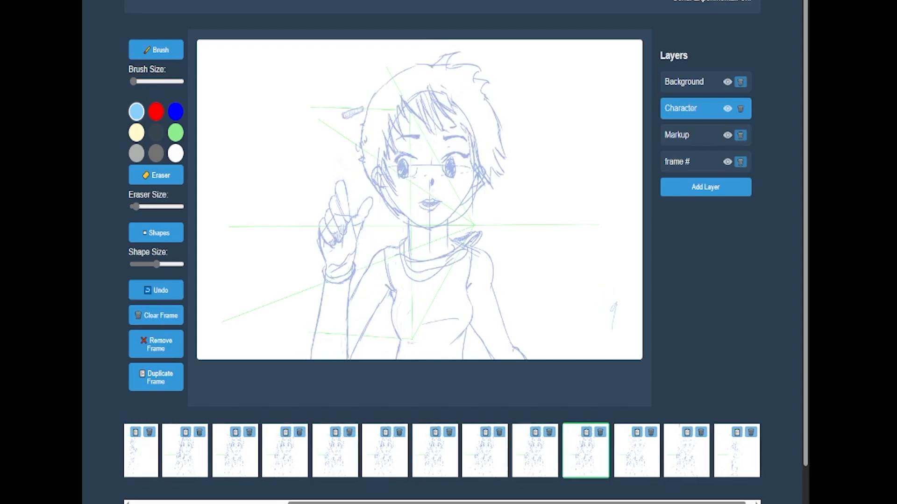
click(285, 450)
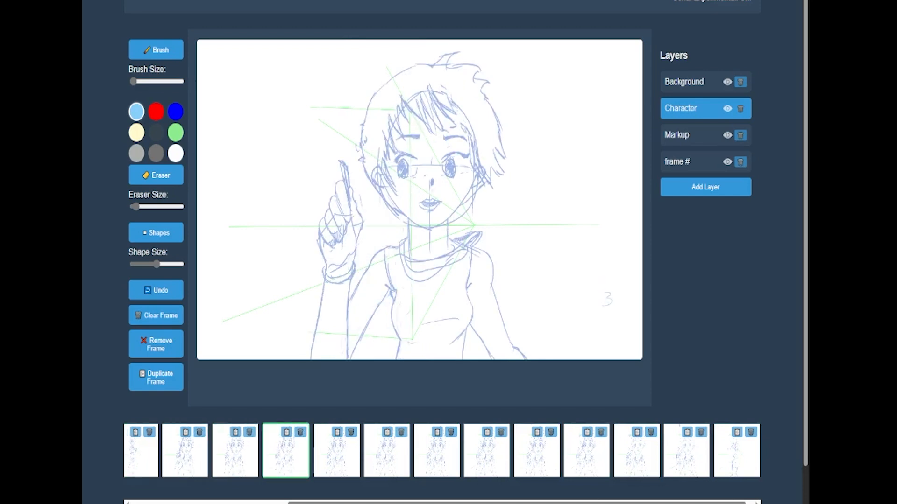
click(735, 450)
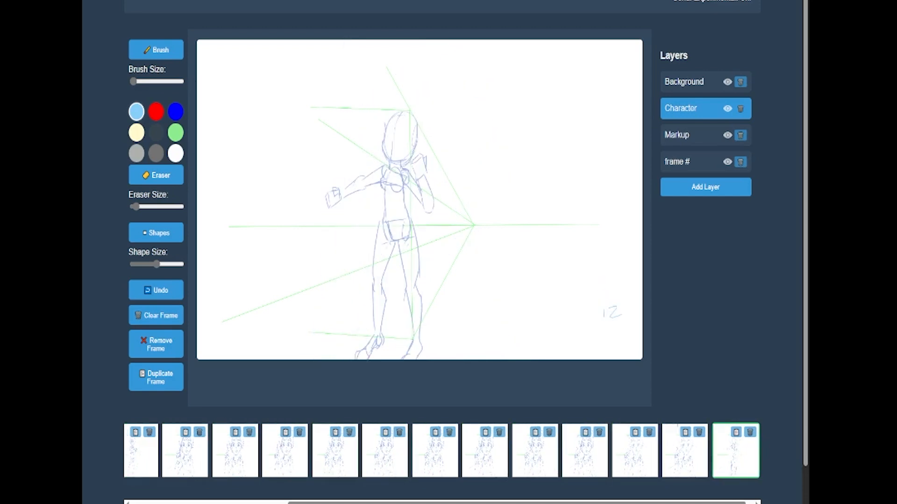
Check the Play and Frame Speed (FPS) controls below the canvas, then view frames 4 and 11
scroll(down, 3)
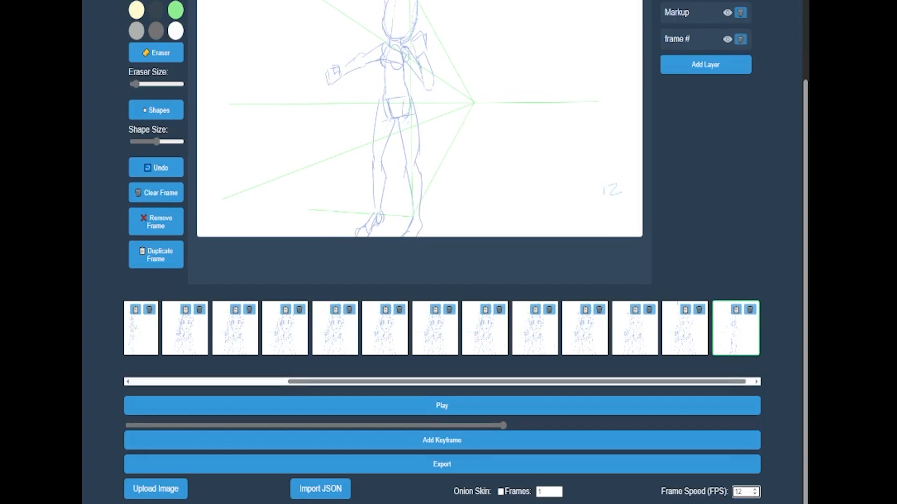
scroll(up, 3)
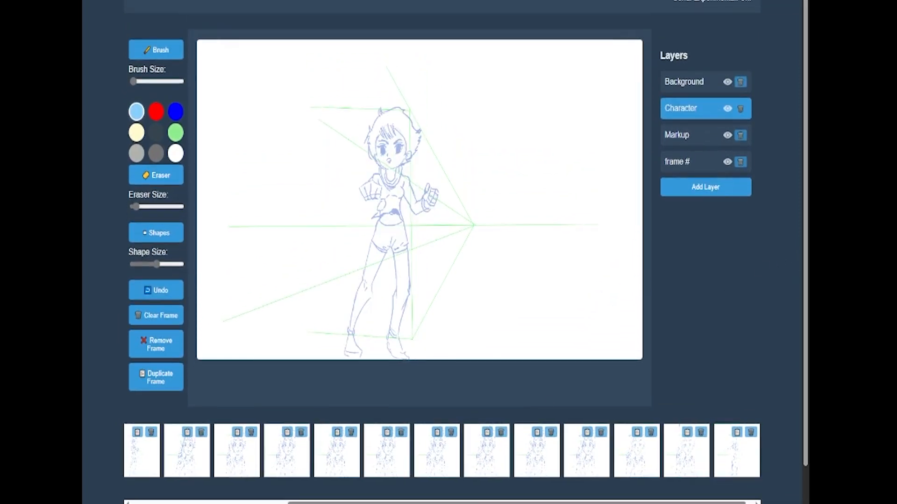
click(336, 450)
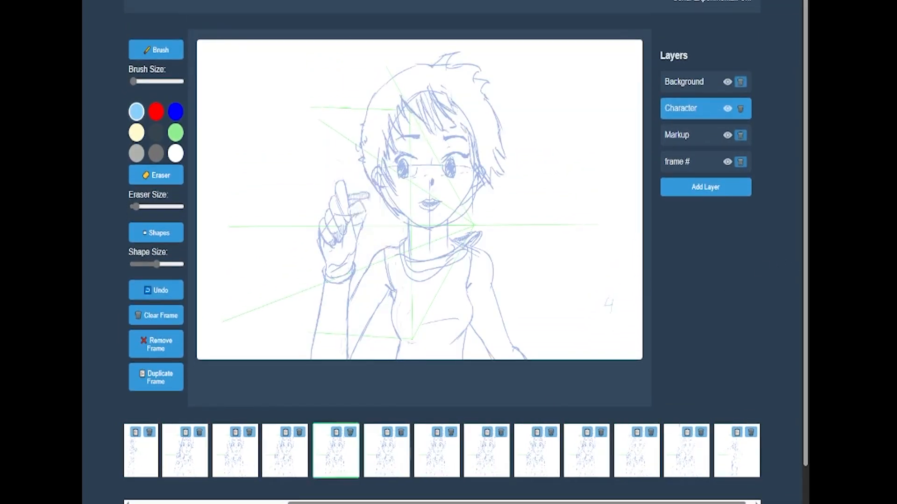
click(684, 450)
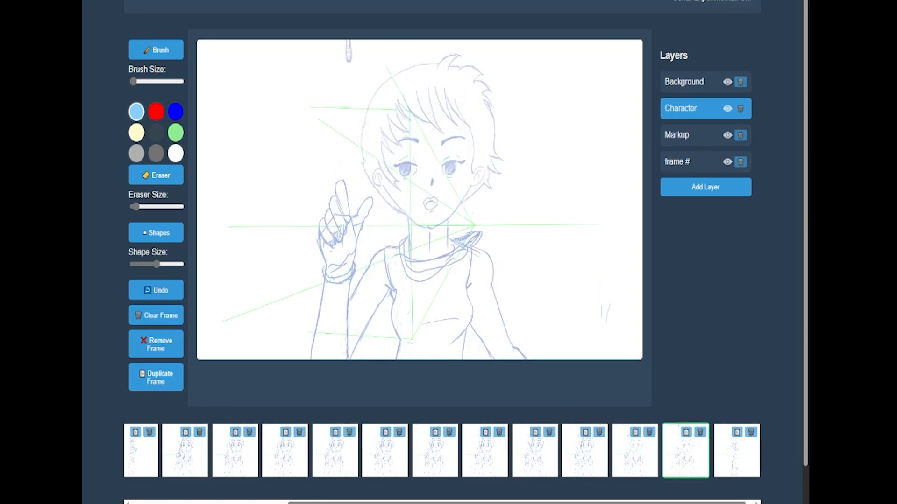
Cycle through frames 2, 1, 6 and 10 to review the pointing-finger motion
click(234, 450)
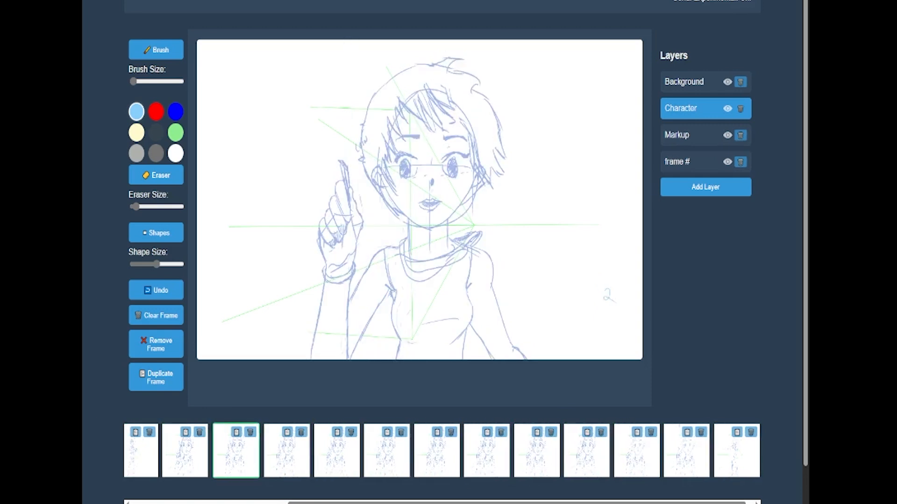
click(585, 451)
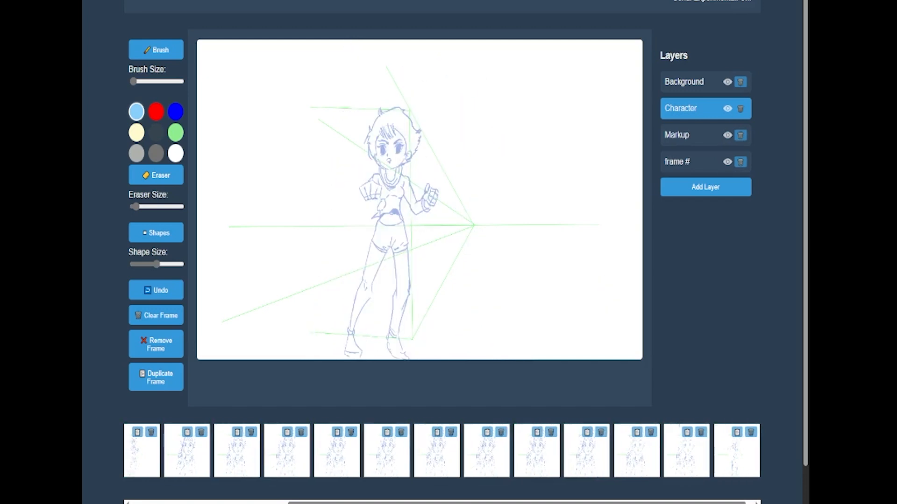
click(435, 450)
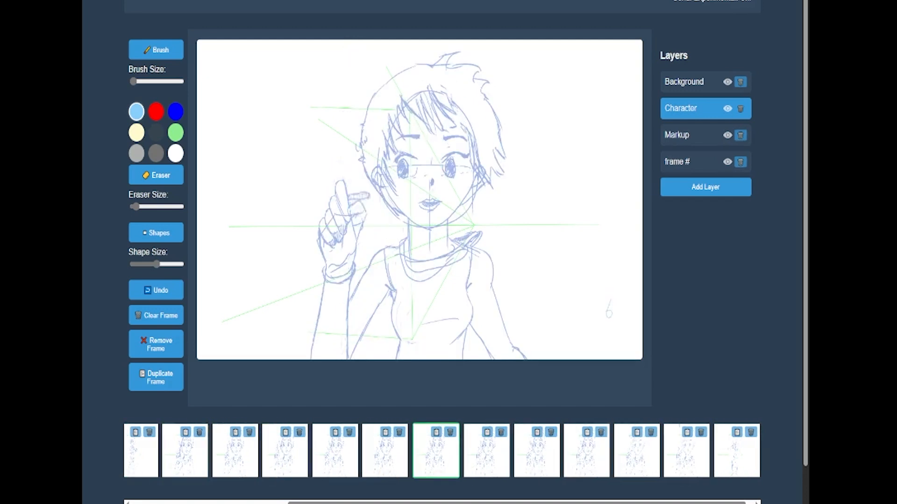
click(635, 450)
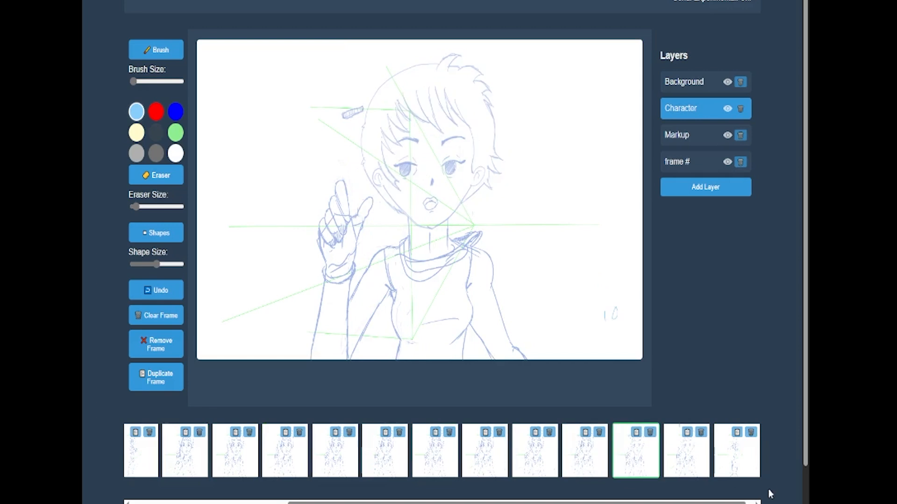